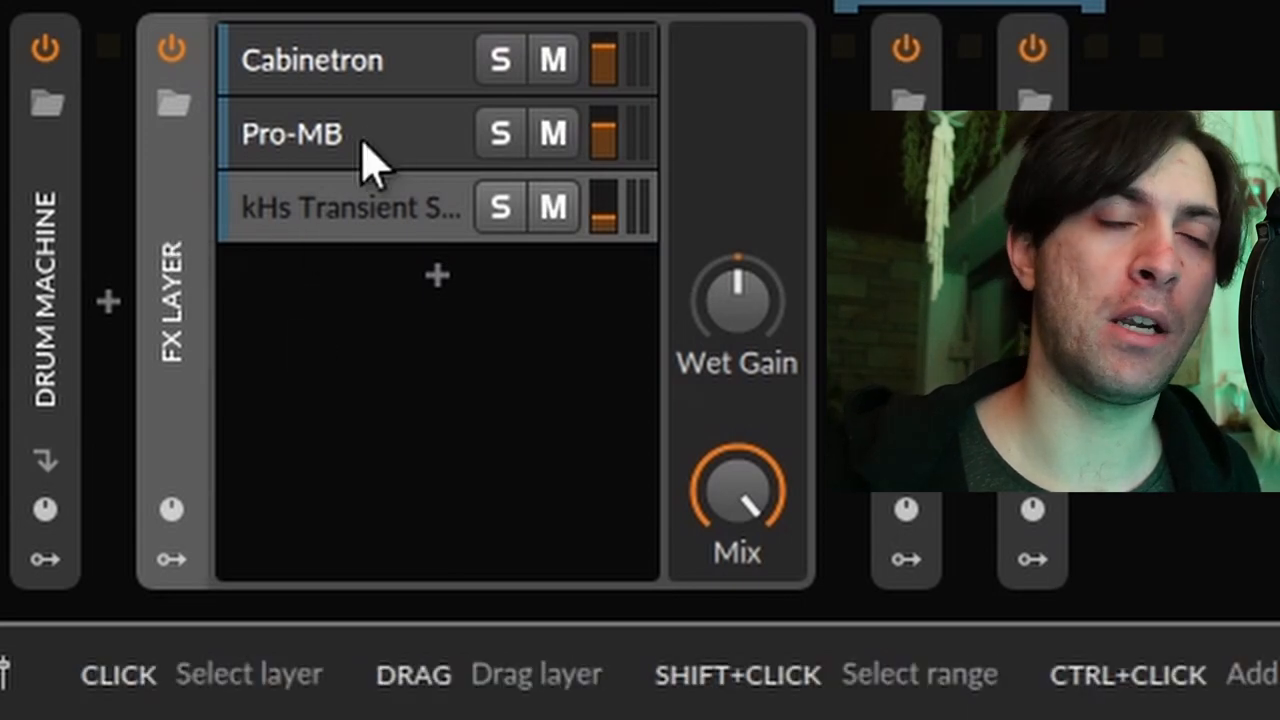
mouse_move(345, 180)
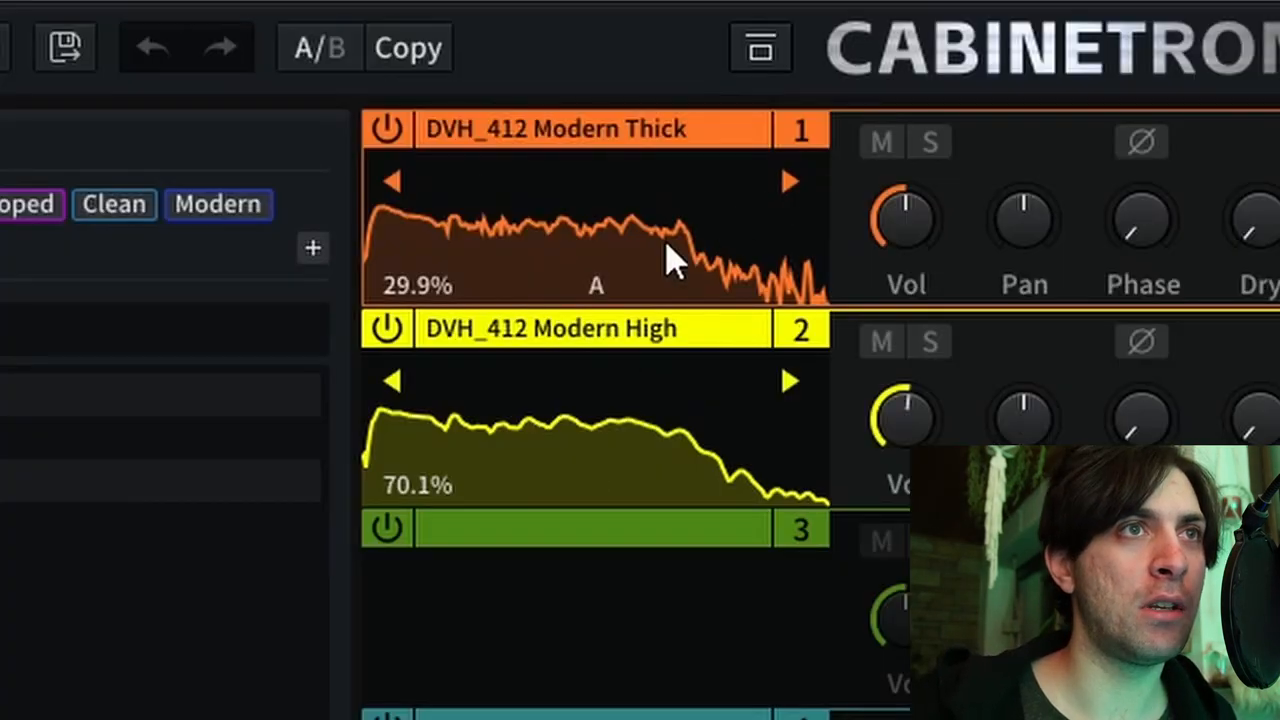
mouse_move(625, 325)
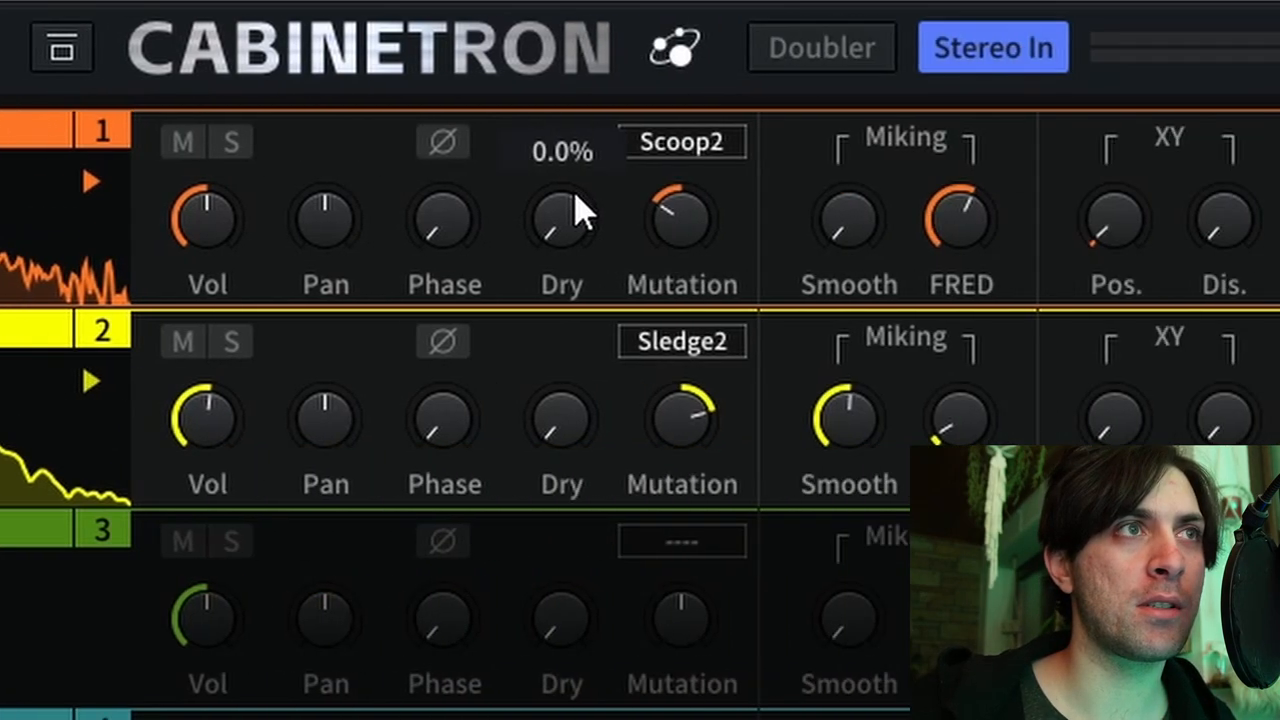
Step: Bypass the standalone Cabinetron device after the soloed layer, then switch it back on
scroll(right, 3)
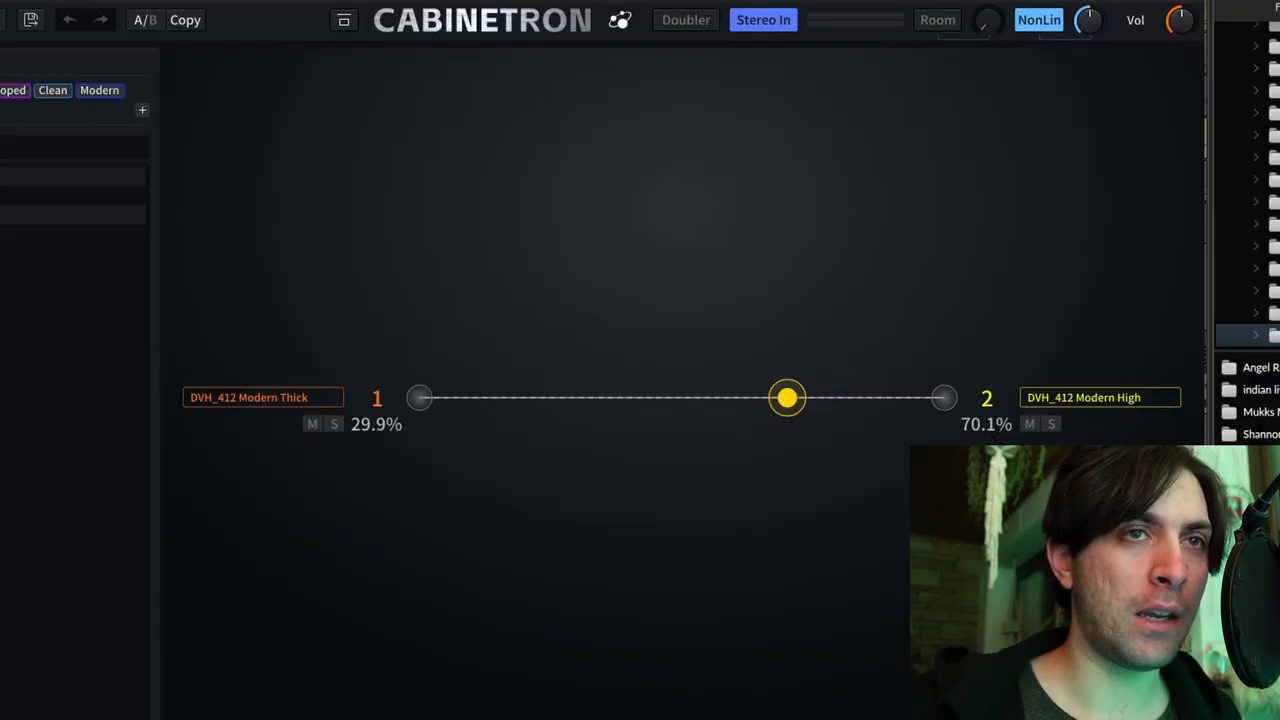
mouse_move(787, 398)
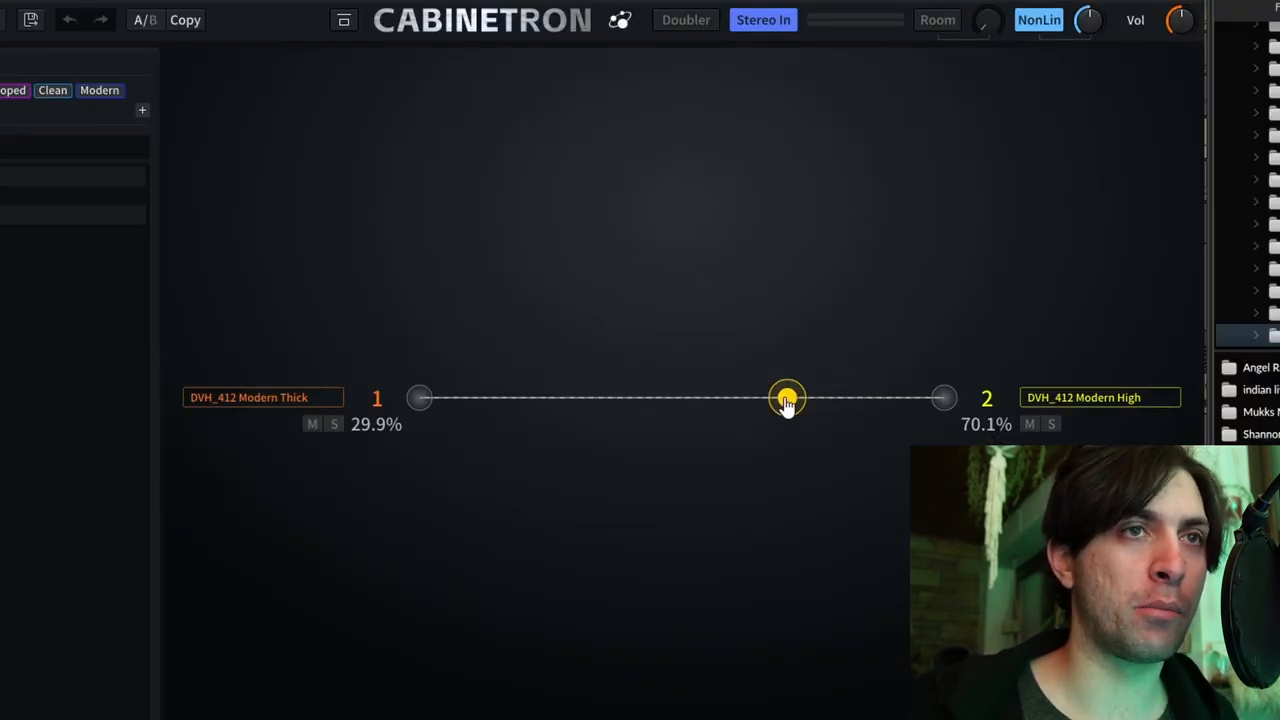
mouse_move(705, 163)
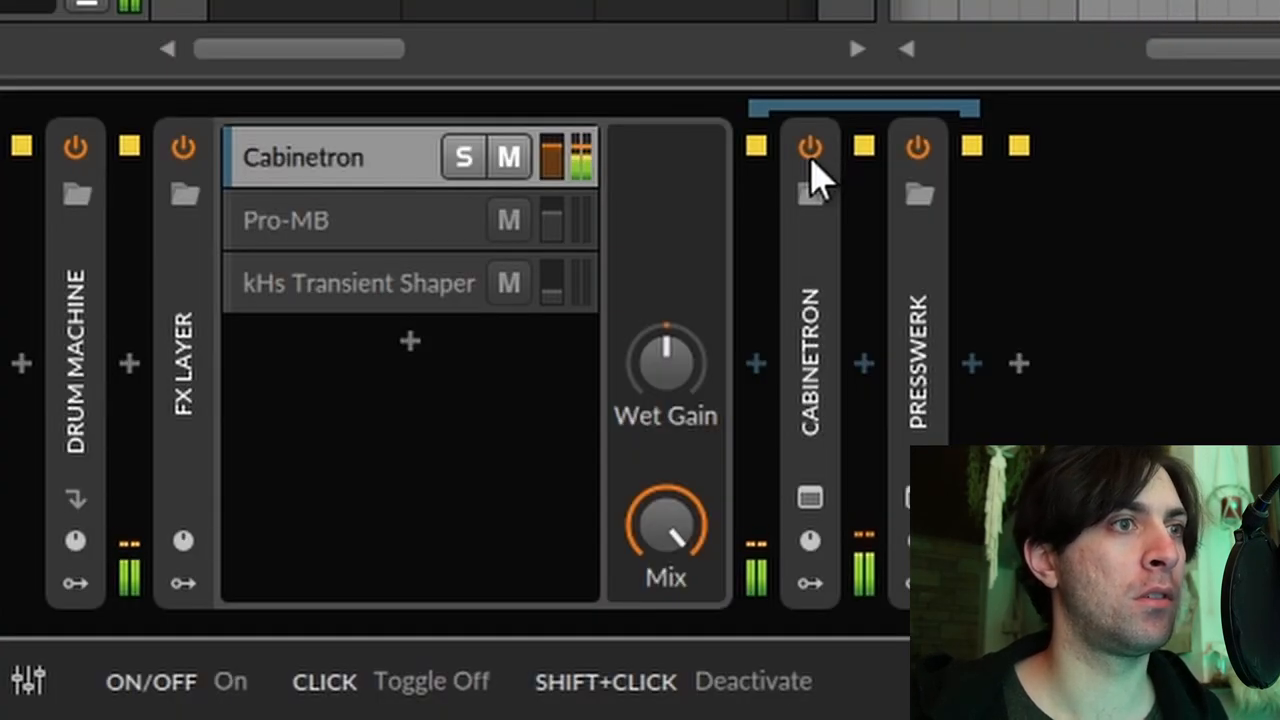
click(810, 147)
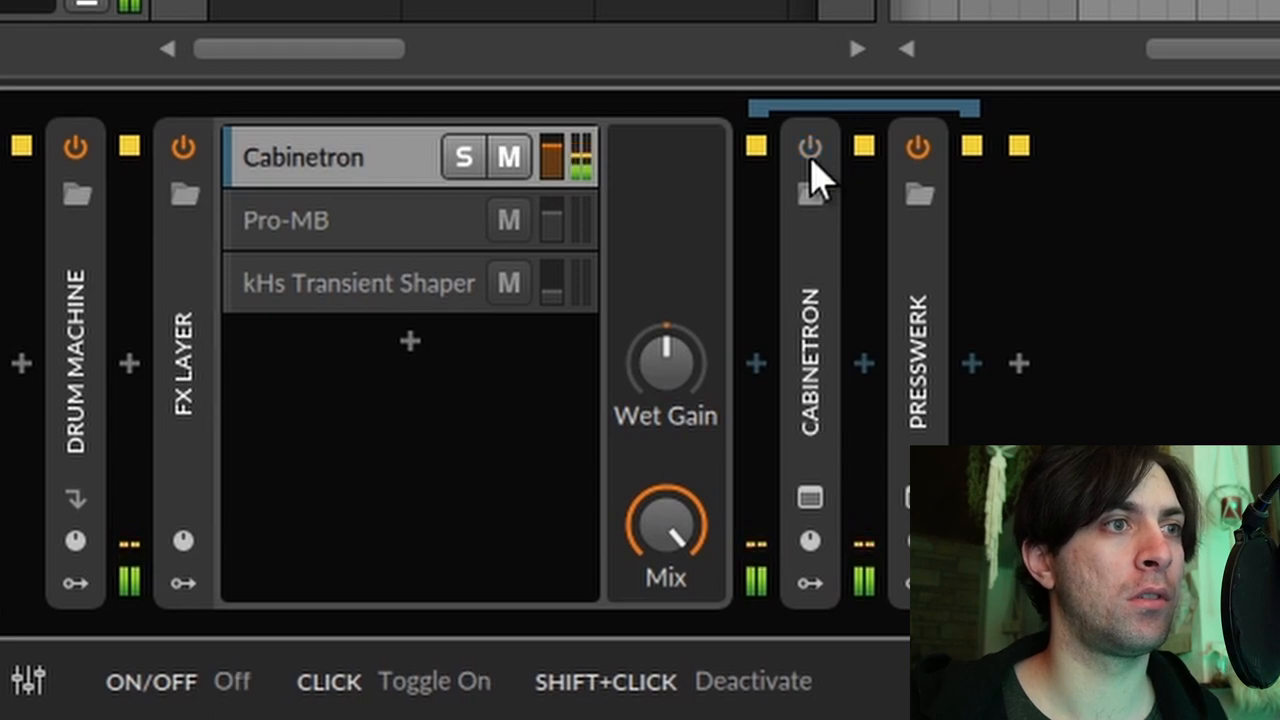
click(810, 147)
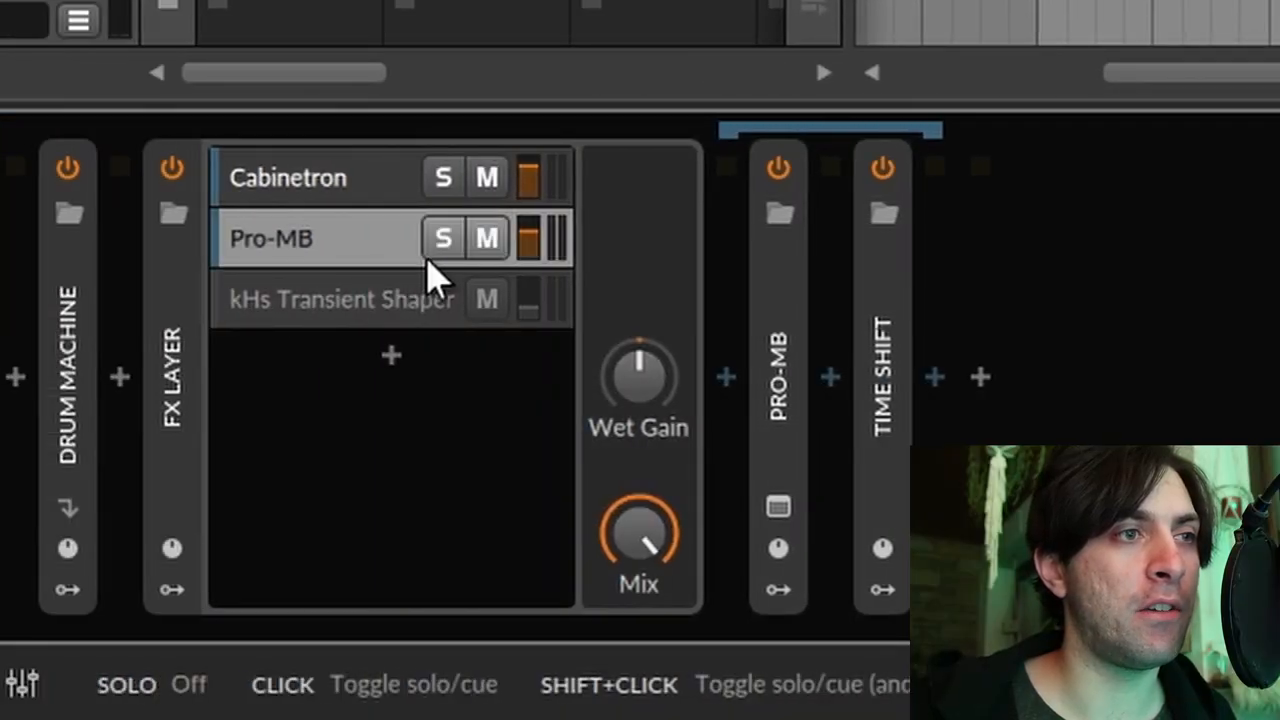
mouse_move(790, 515)
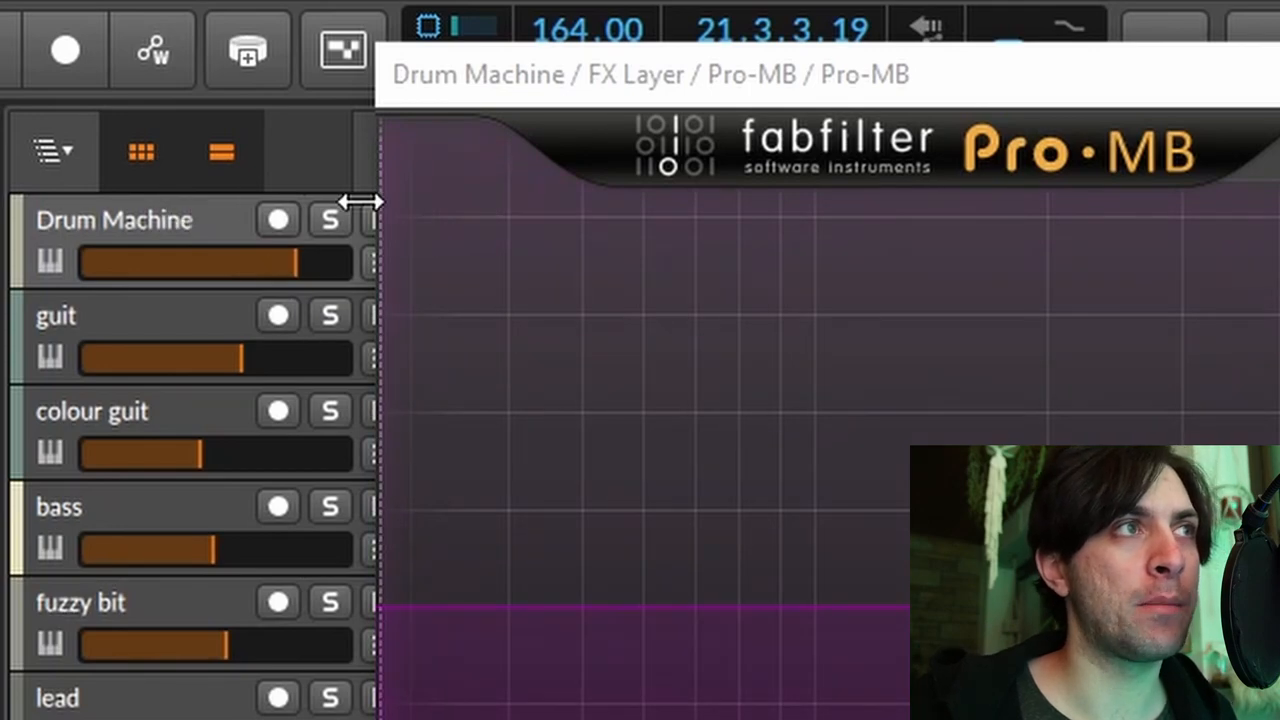
Step: Show the Pro-MB expander plugin window, then unmute and re-mute the Pro-MB layer to compare
click(329, 219)
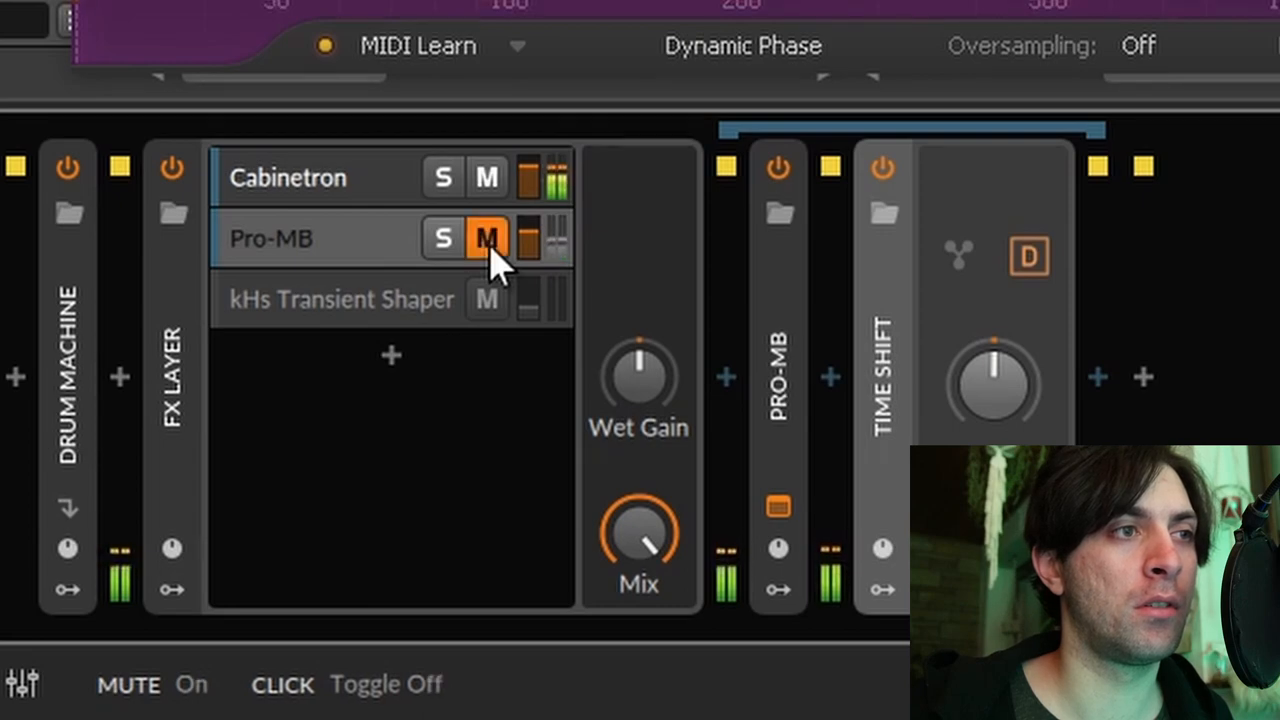
click(487, 238)
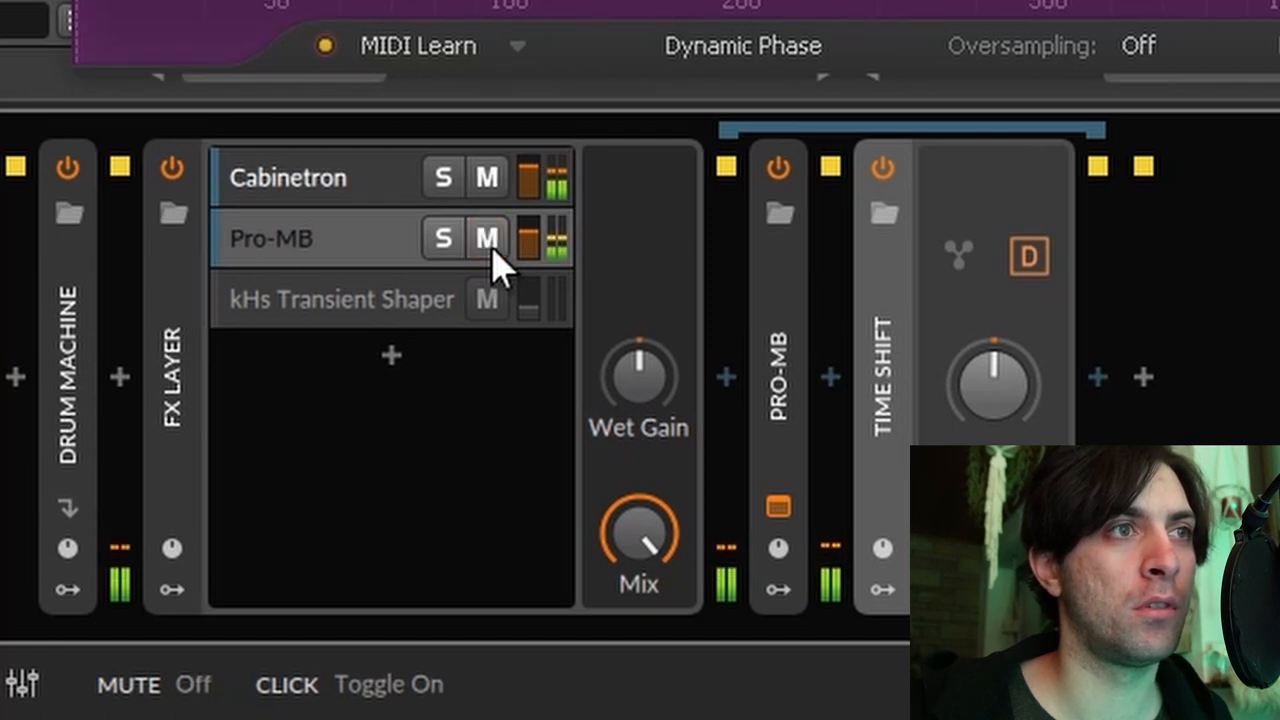
click(443, 238)
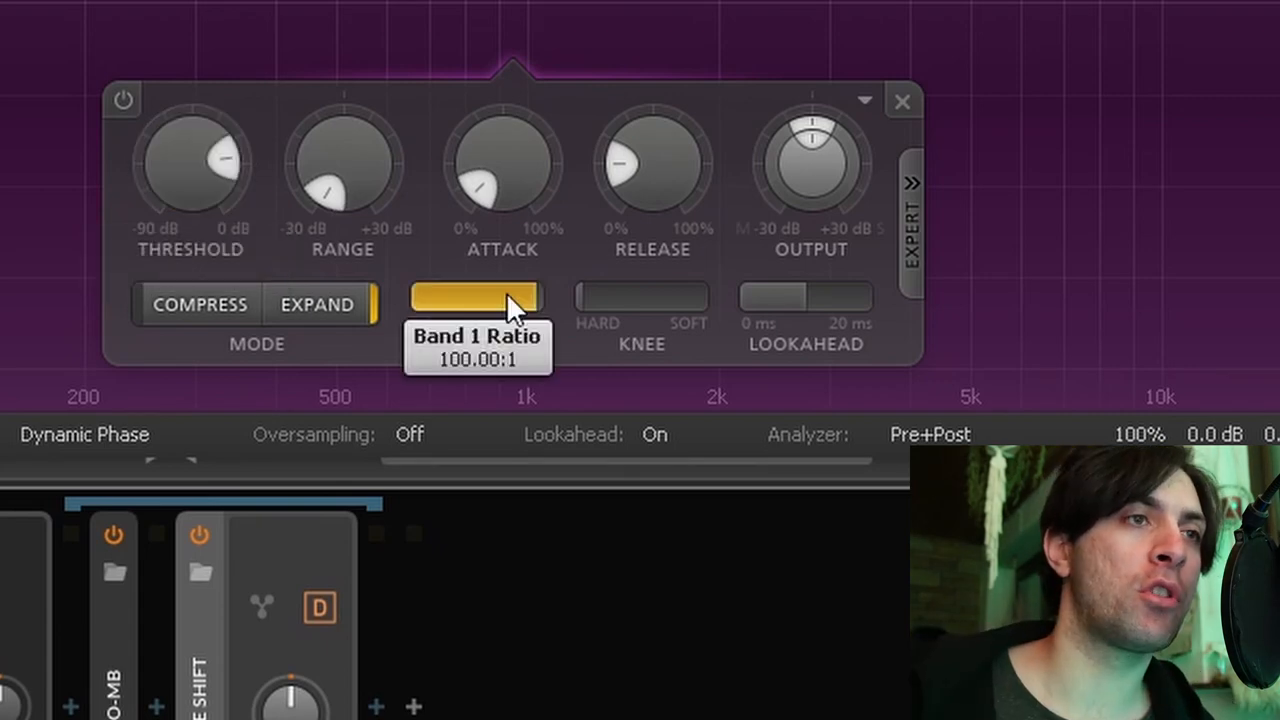
mouse_move(600, 300)
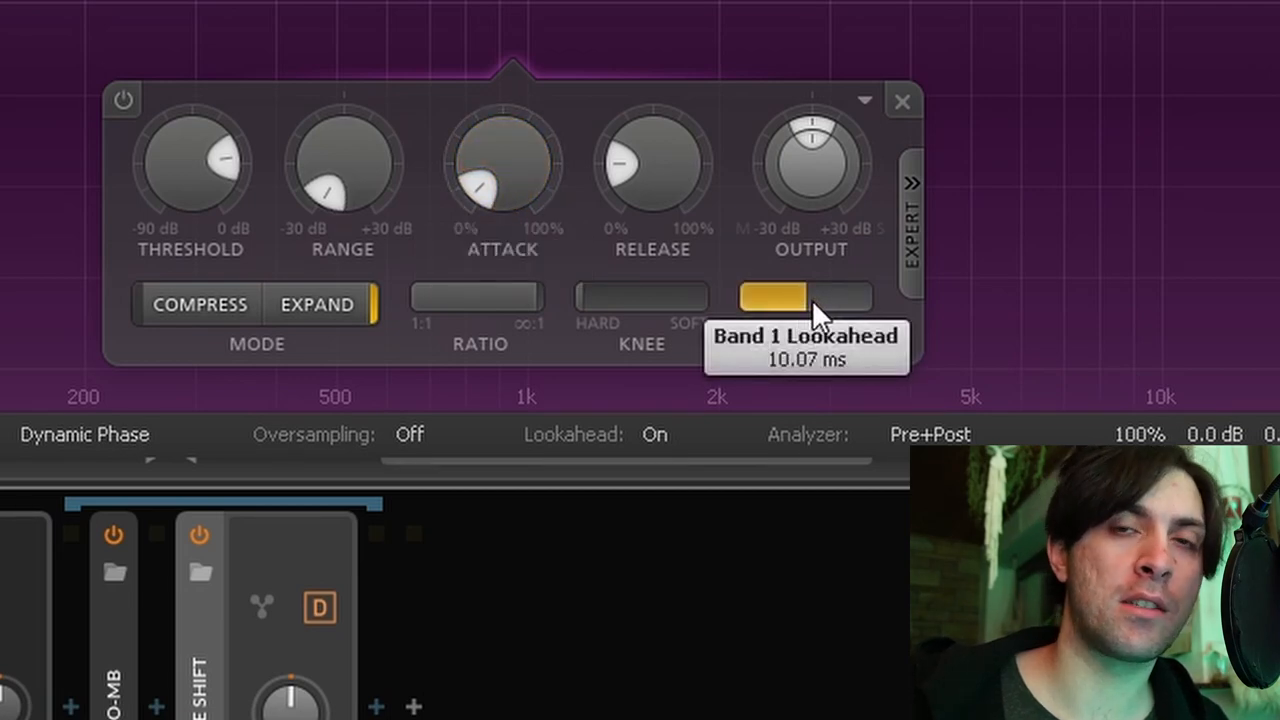
mouse_move(655, 170)
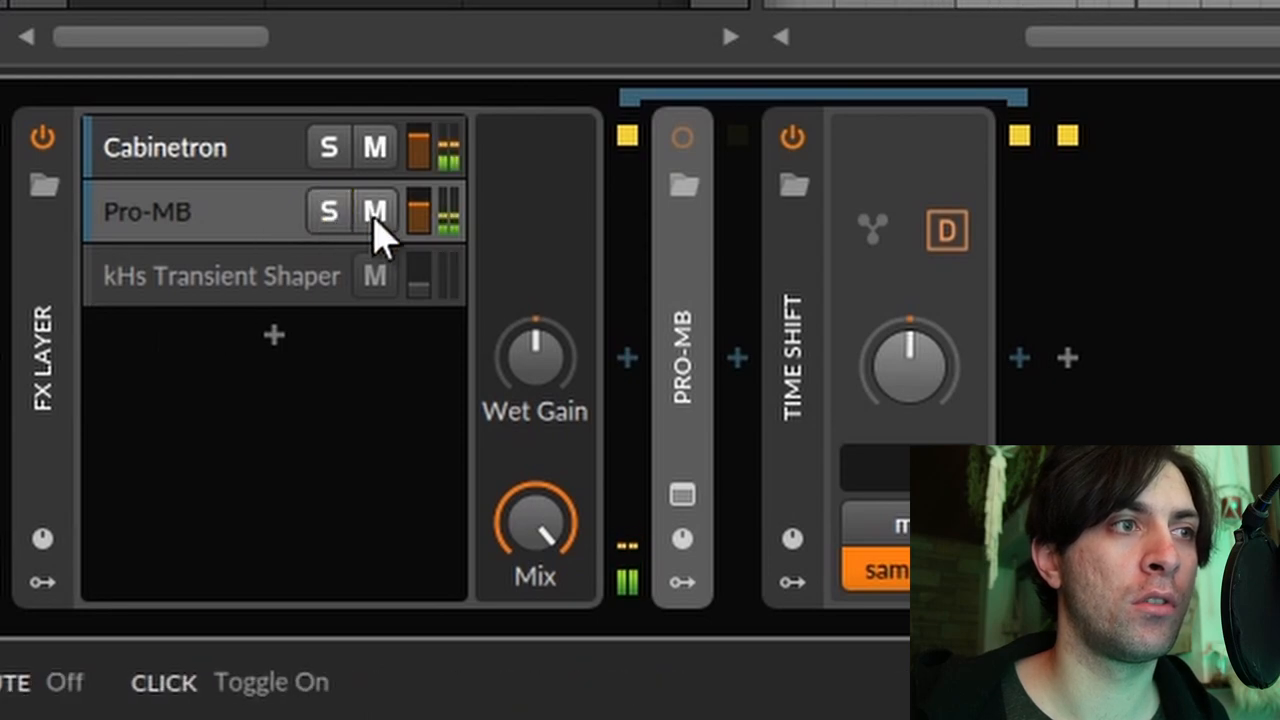
Step: Mute and unmute the Pro-MB layer, then bypass the +14-sample Time Shift device
click(375, 211)
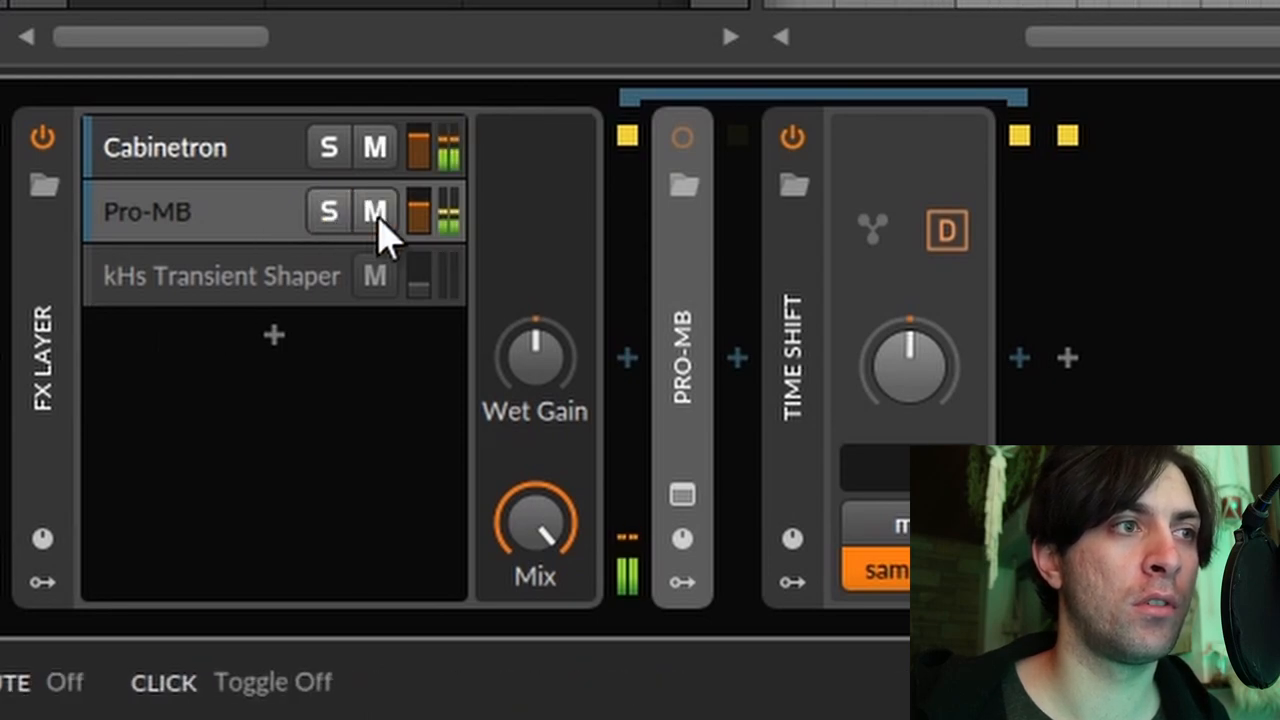
click(373, 211)
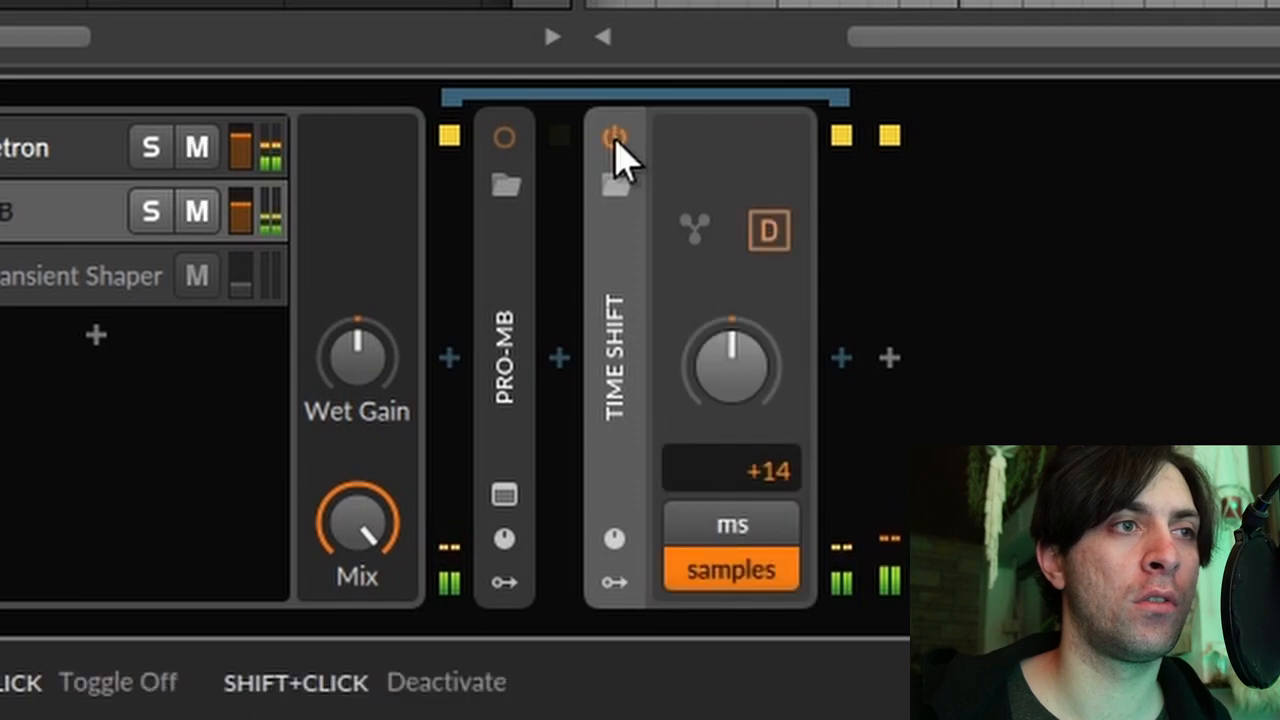
click(613, 137)
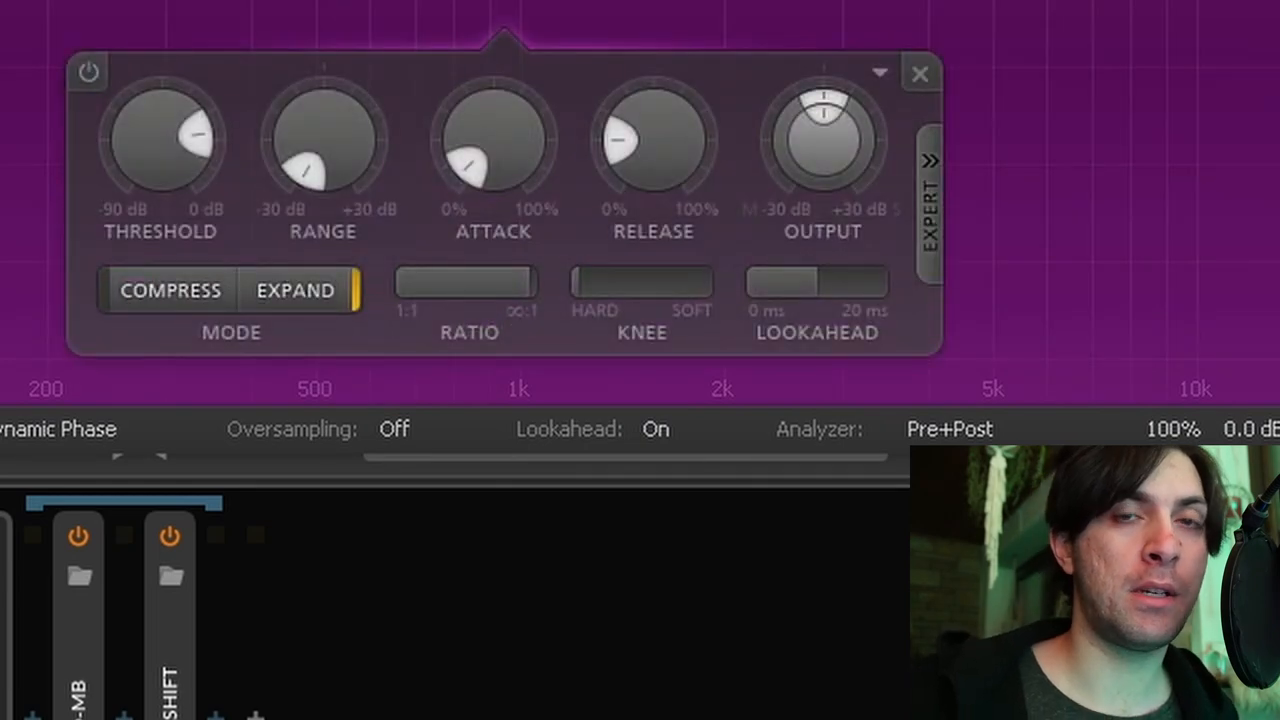
Step: Adjust Band 1's lookahead in Pro-MB to 10.07 ms
drag(770, 283, 775, 283)
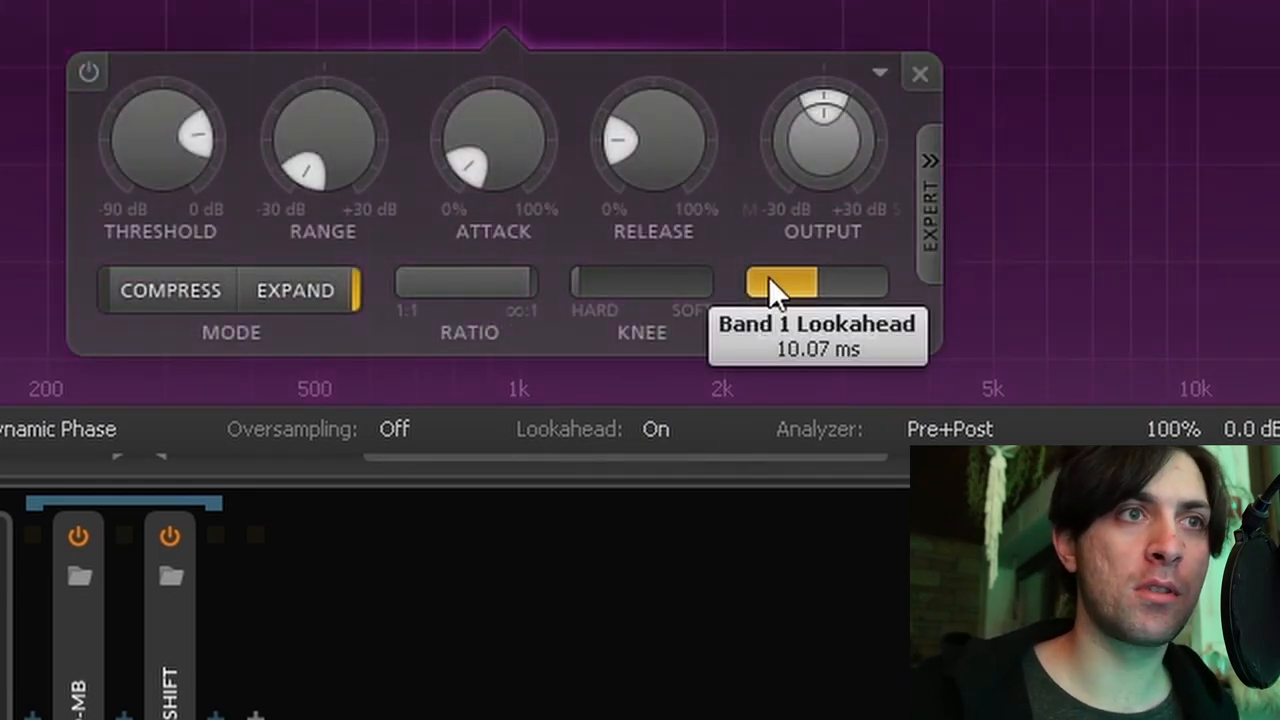
mouse_move(493, 150)
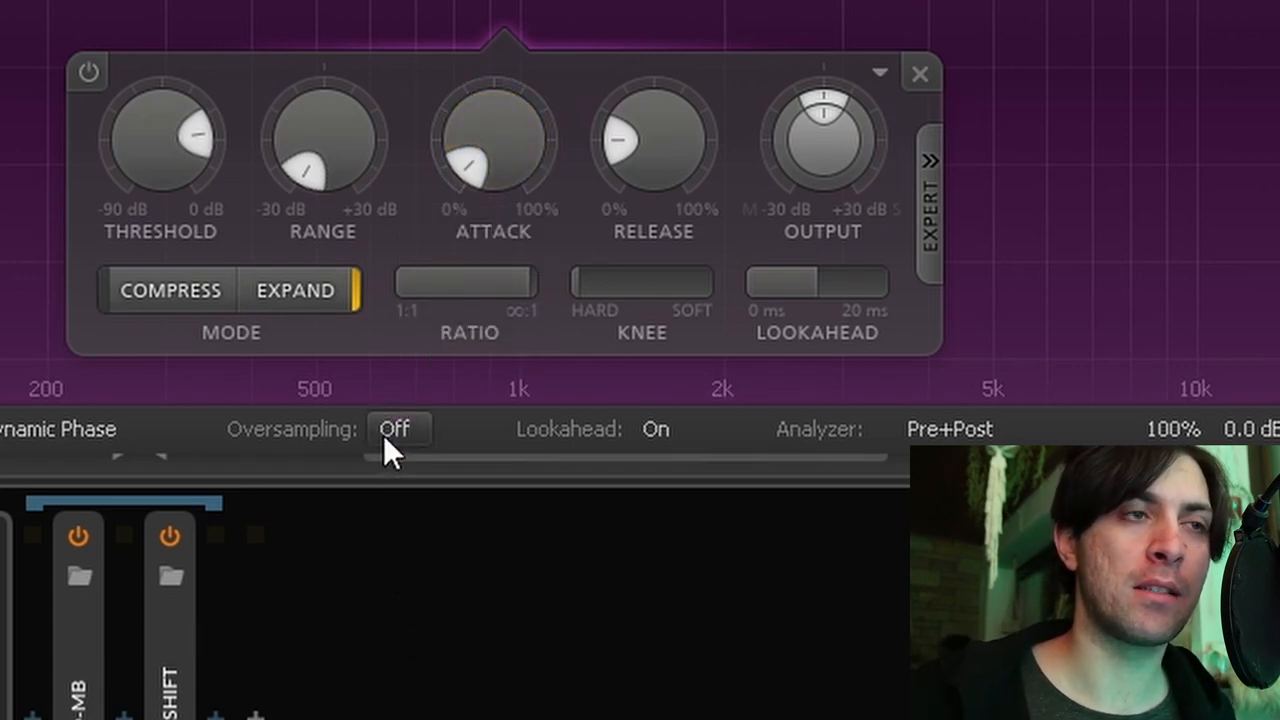
mouse_move(585, 250)
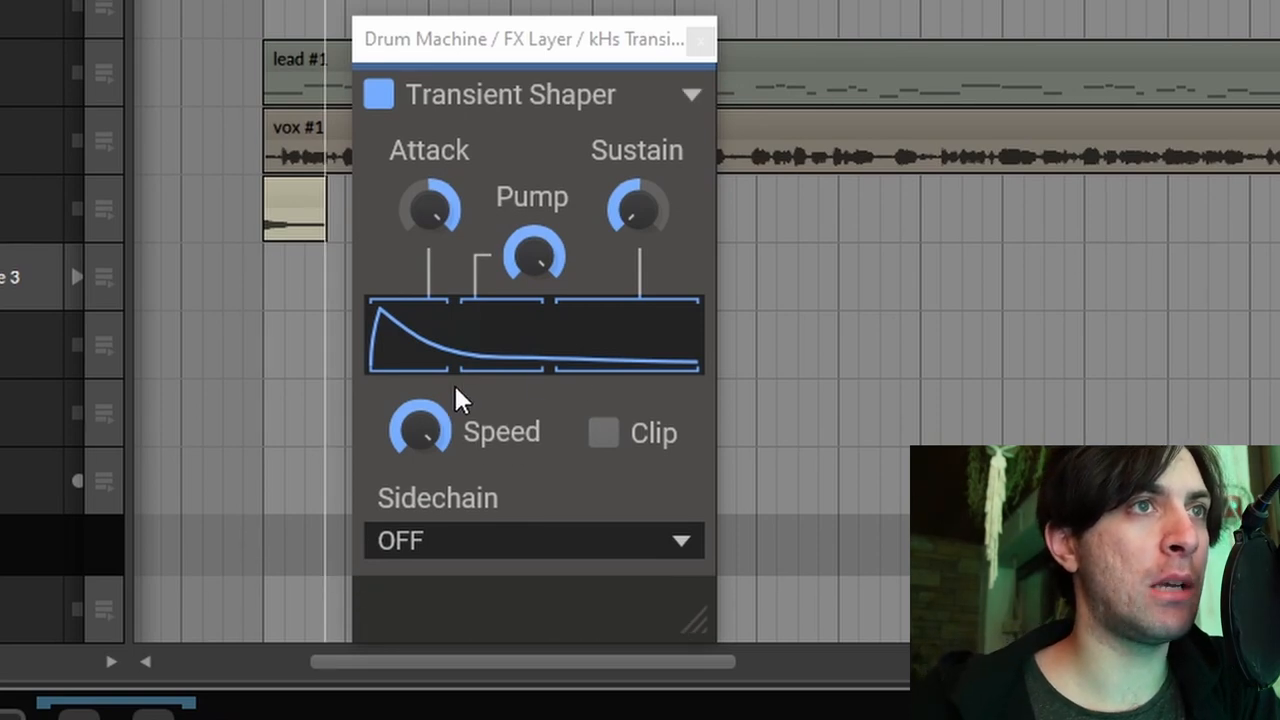
mouse_move(432, 215)
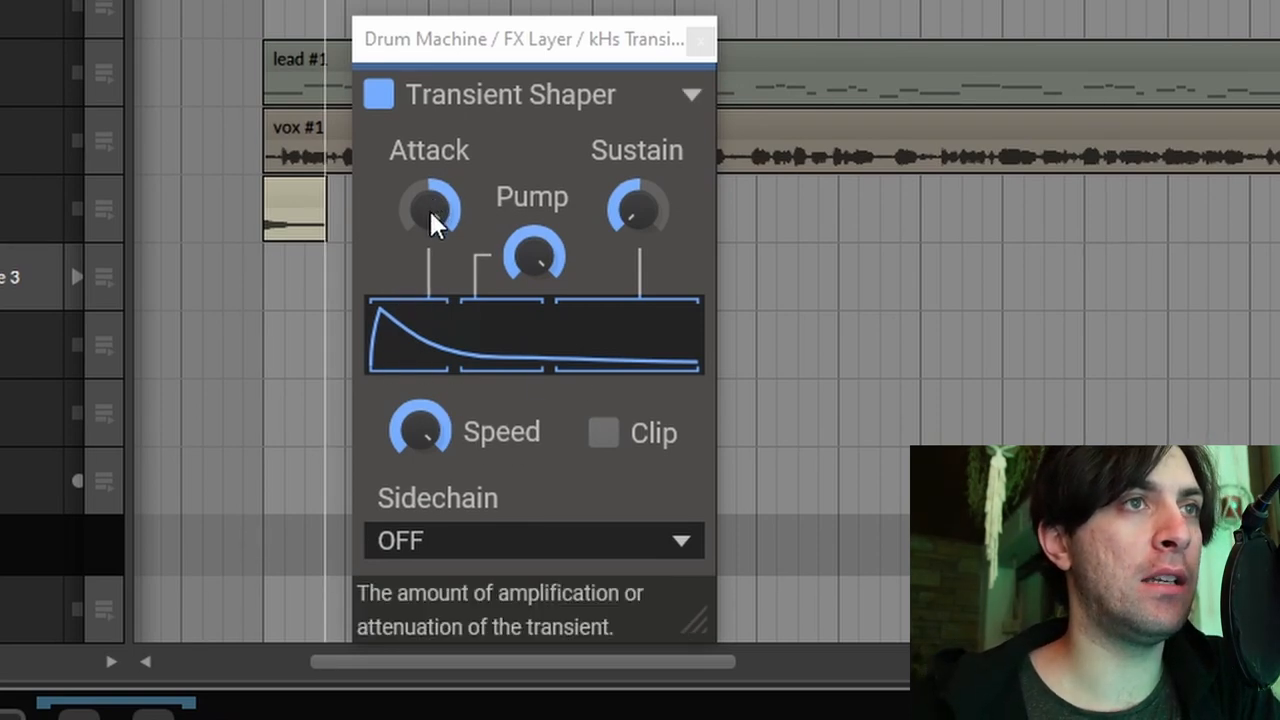
mouse_move(615, 205)
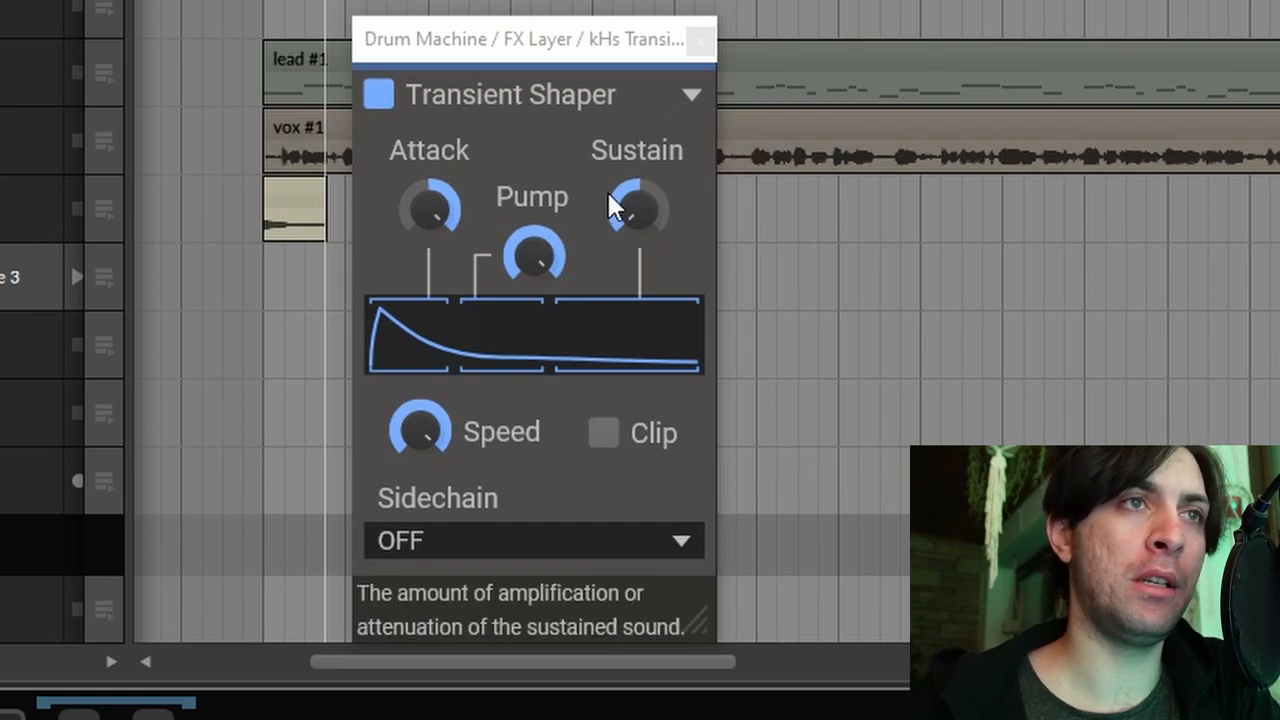
mouse_move(385, 305)
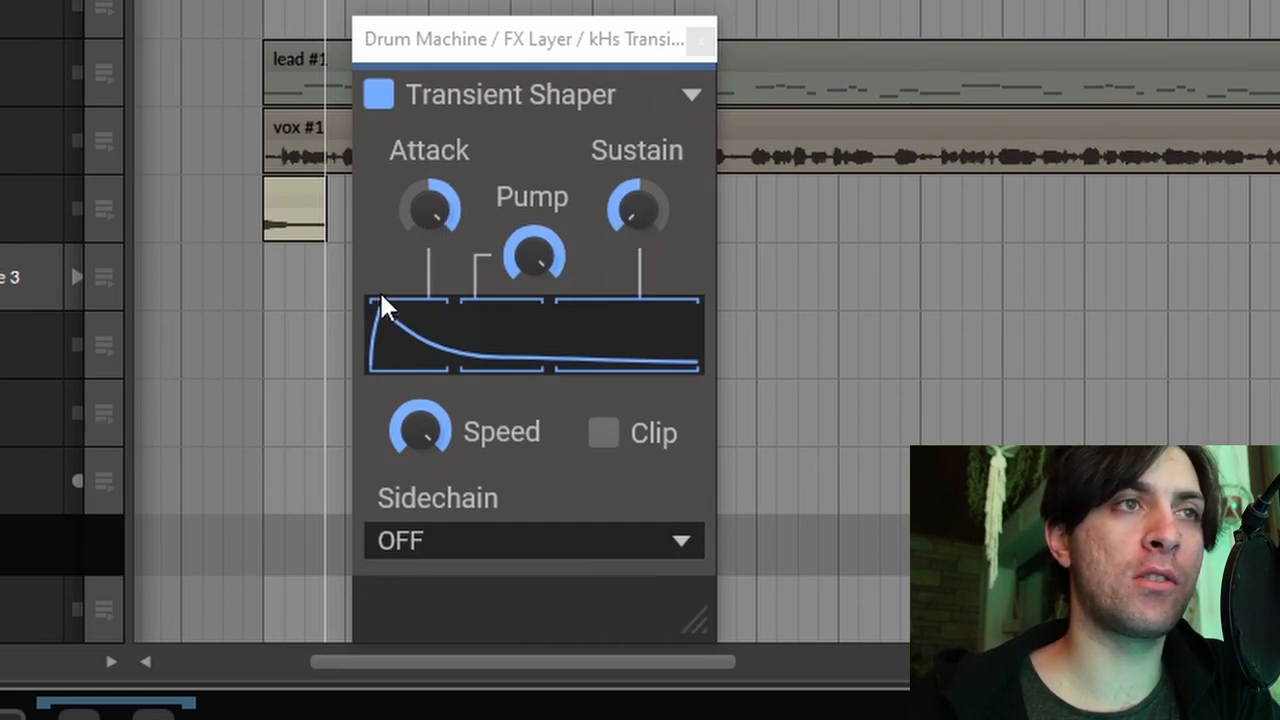
mouse_move(505, 368)
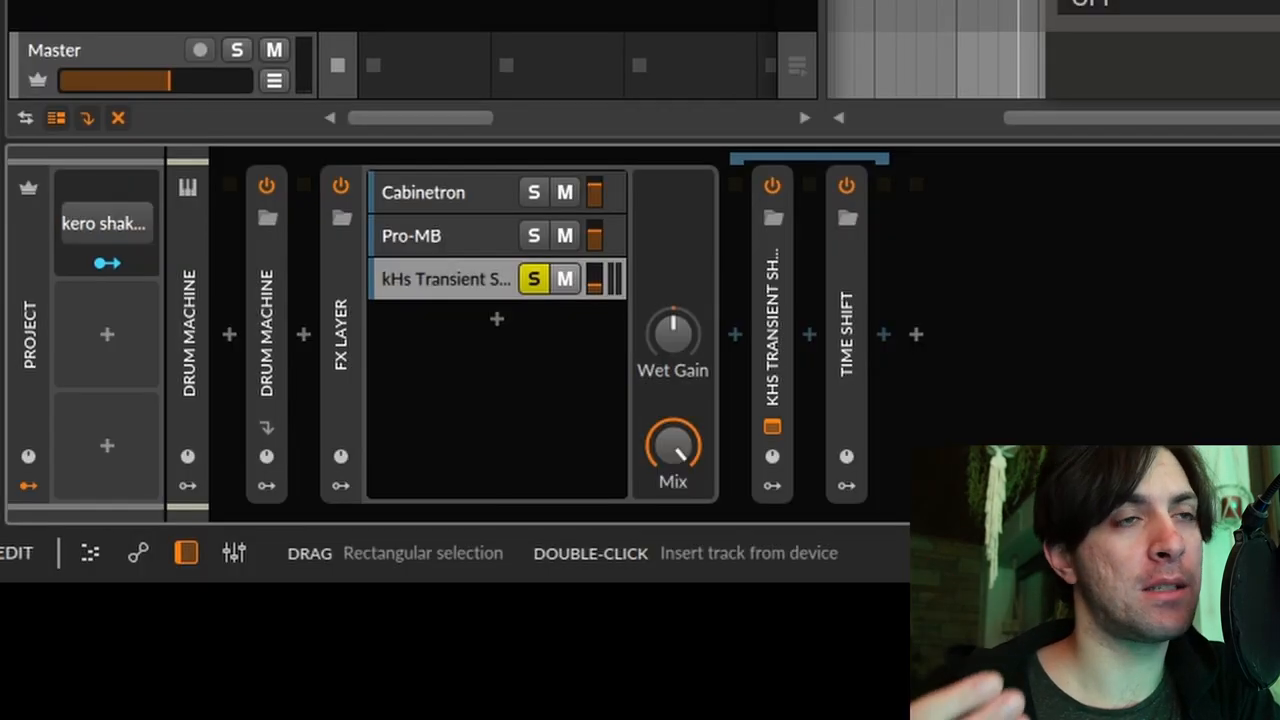
mouse_move(505, 280)
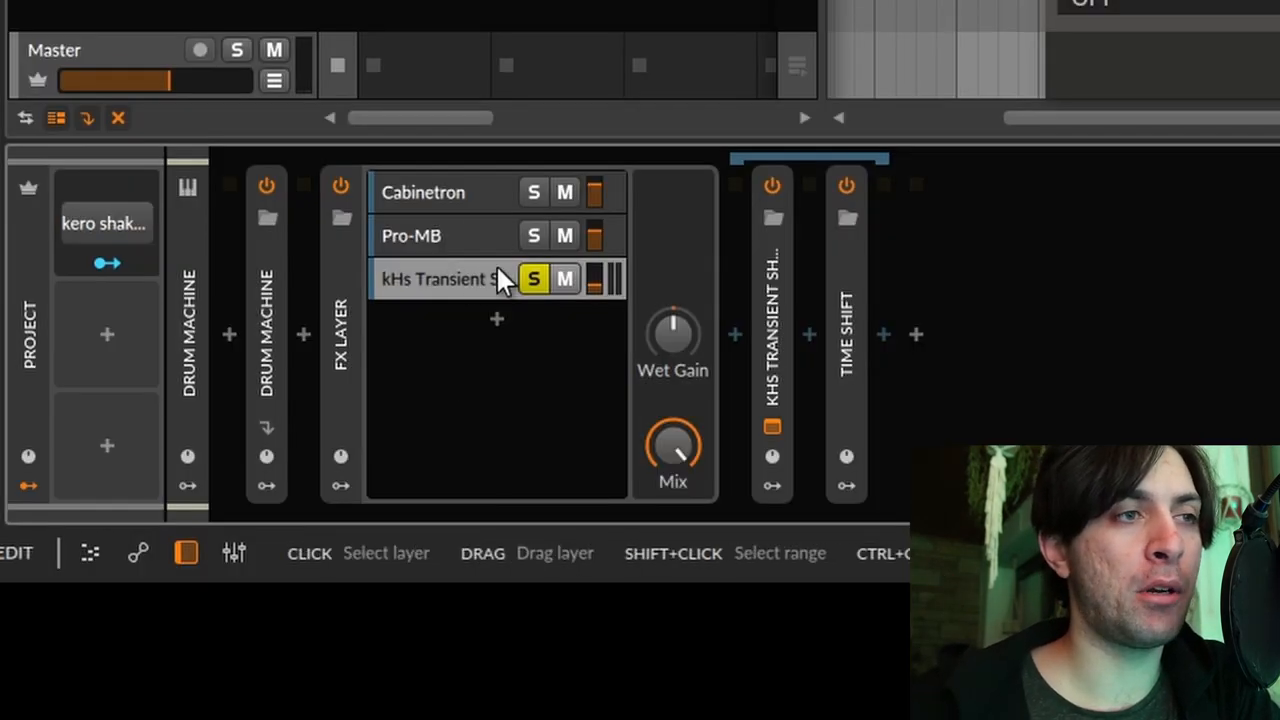
Step: Open the kHs Transient Shaper layer's plugin window from the FX Layer
double_click(435, 278)
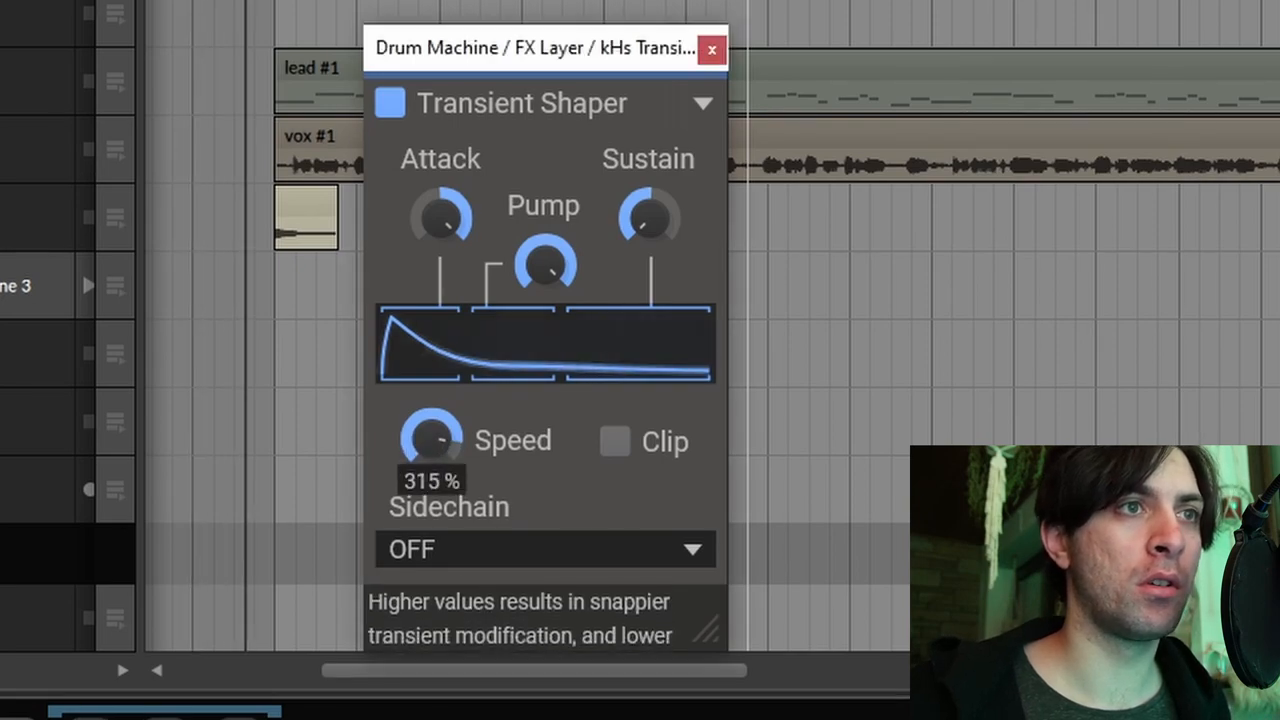
Step: Drag the kHs Transient Shaper Speed knob up to 315%
drag(432, 438, 432, 490)
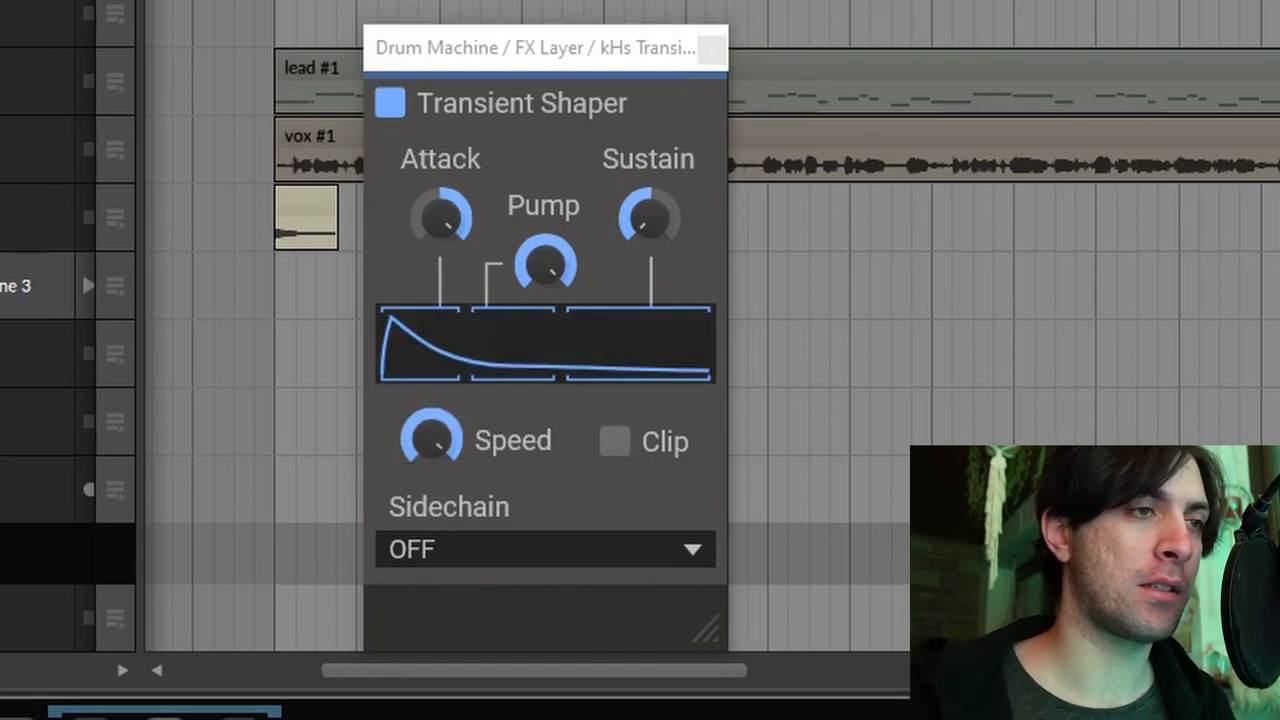
mouse_move(432, 438)
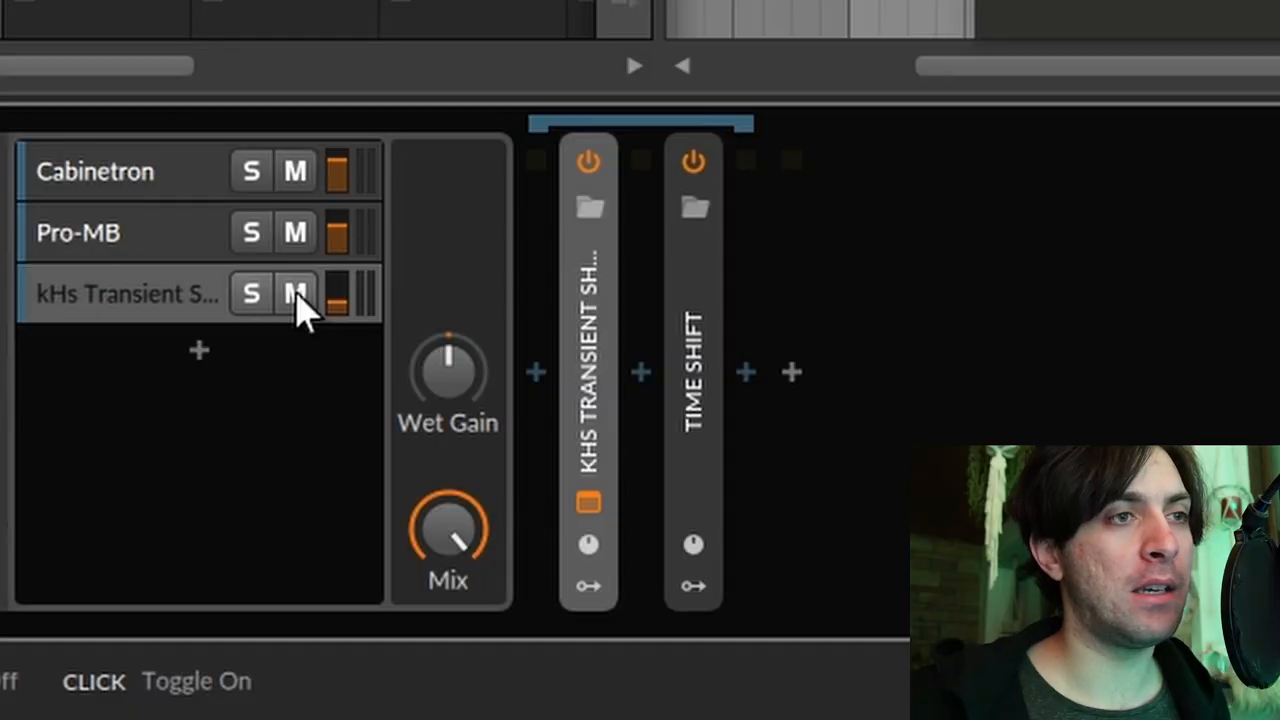
Step: Switch on the M button of the kHs Transient Shaper layer in the FX Layer
click(693, 370)
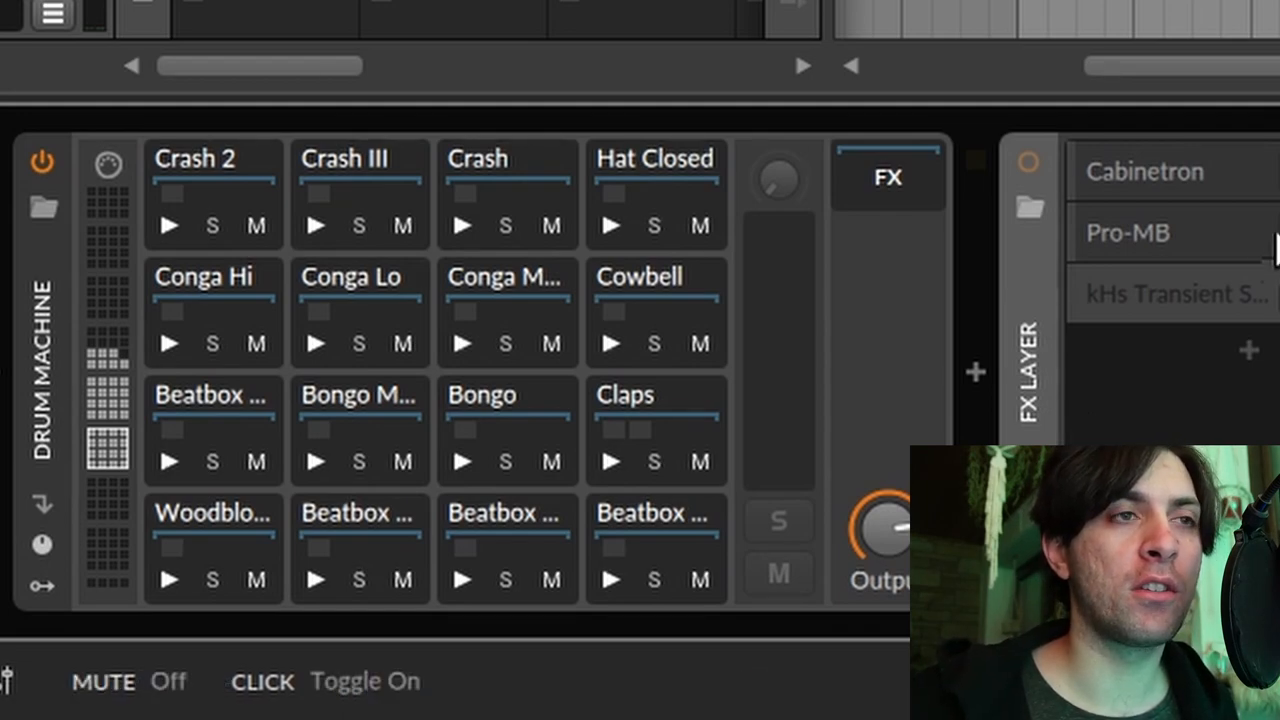
click(508, 158)
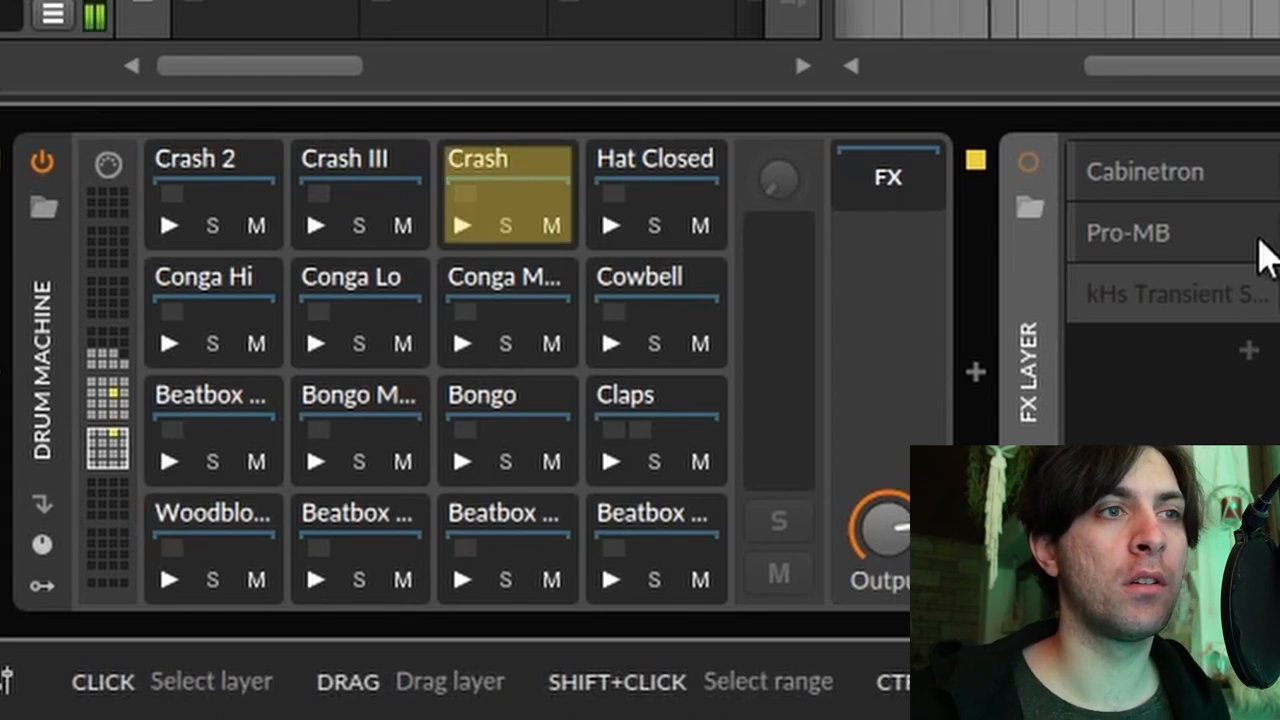
click(655, 430)
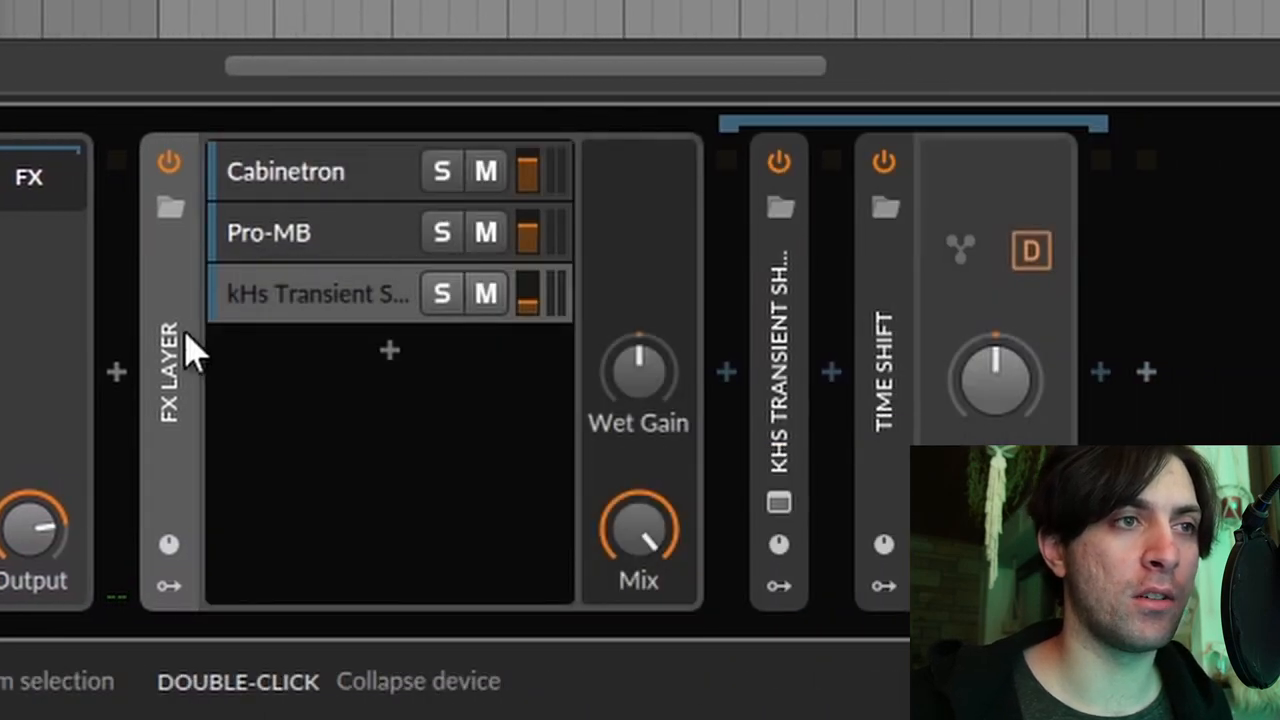
mouse_move(185, 360)
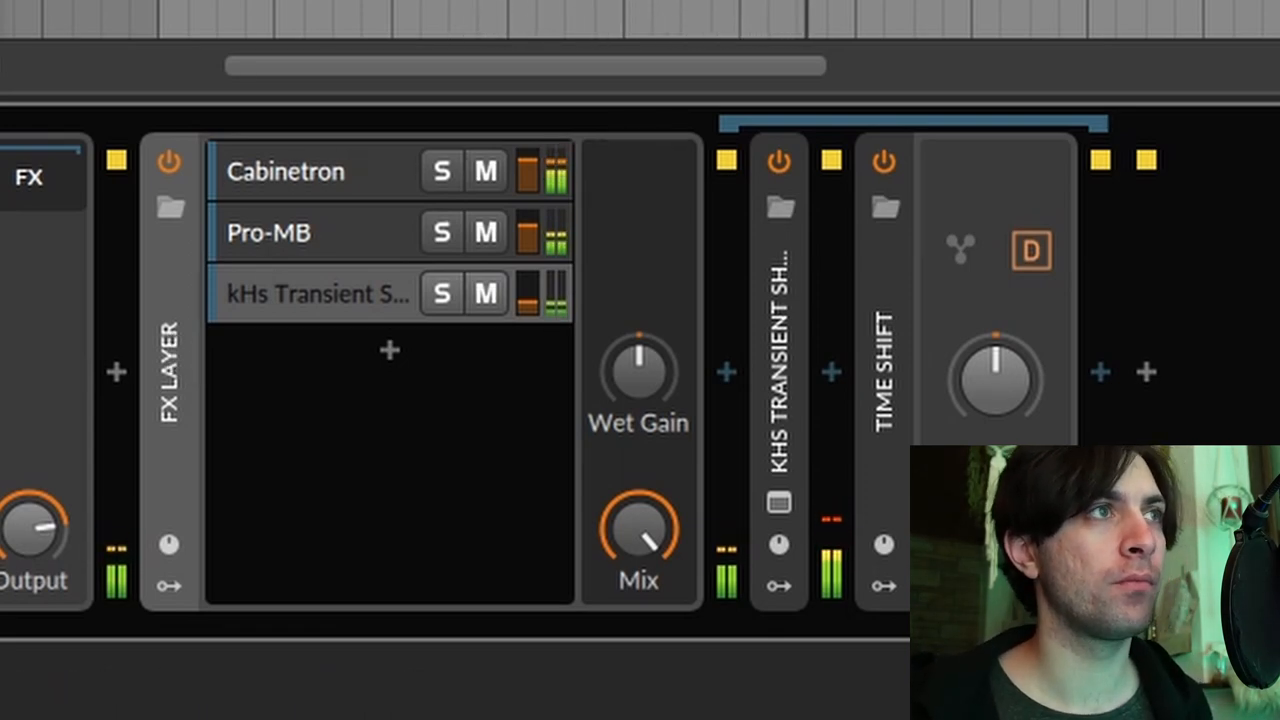
click(168, 162)
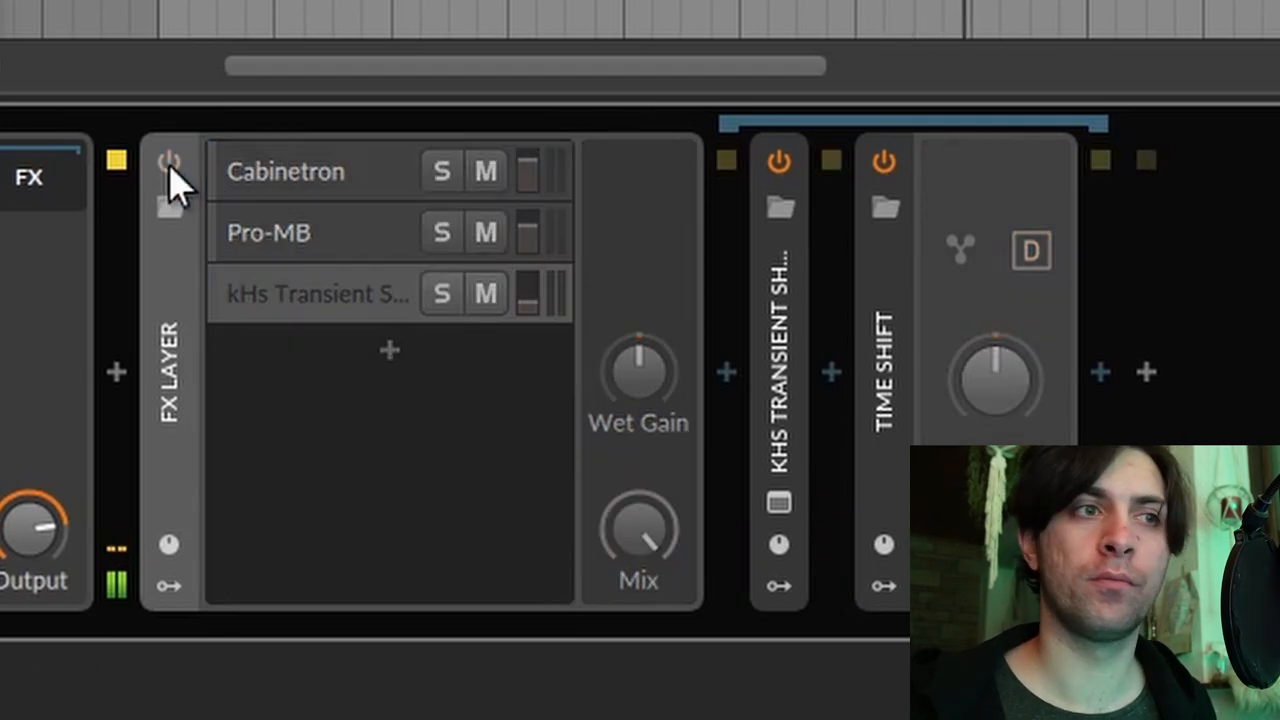
click(169, 162)
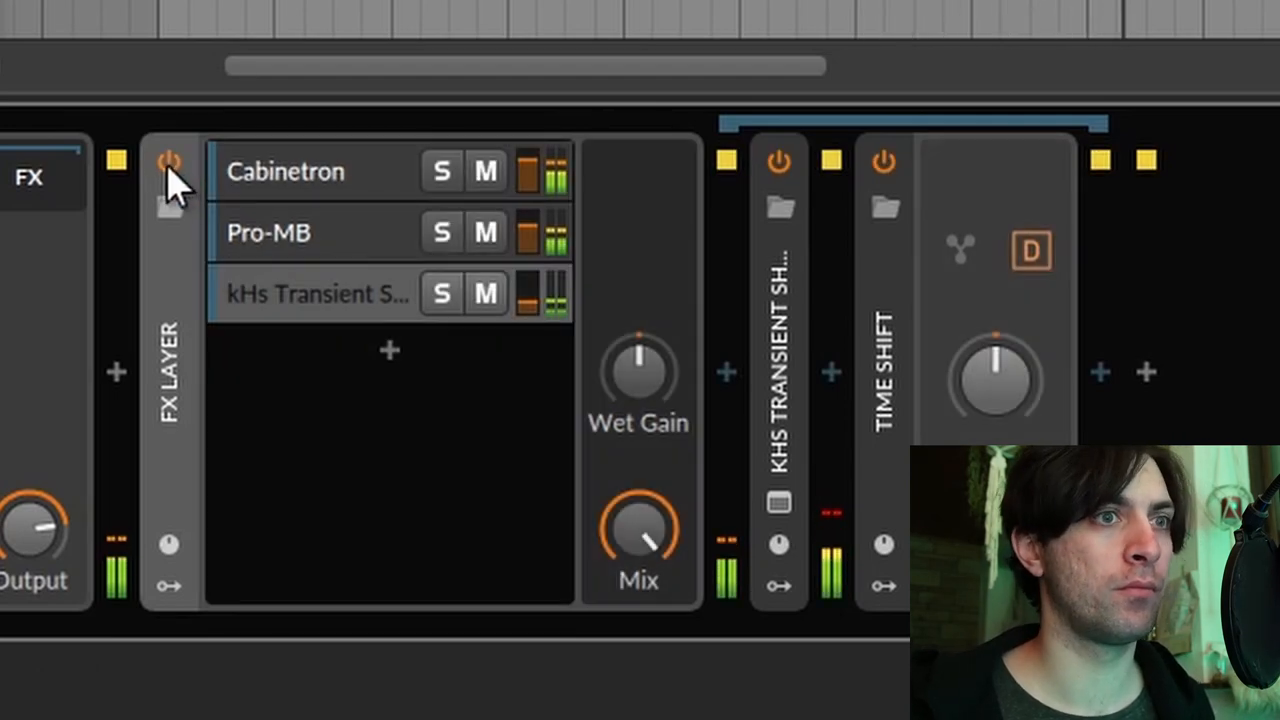
click(168, 160)
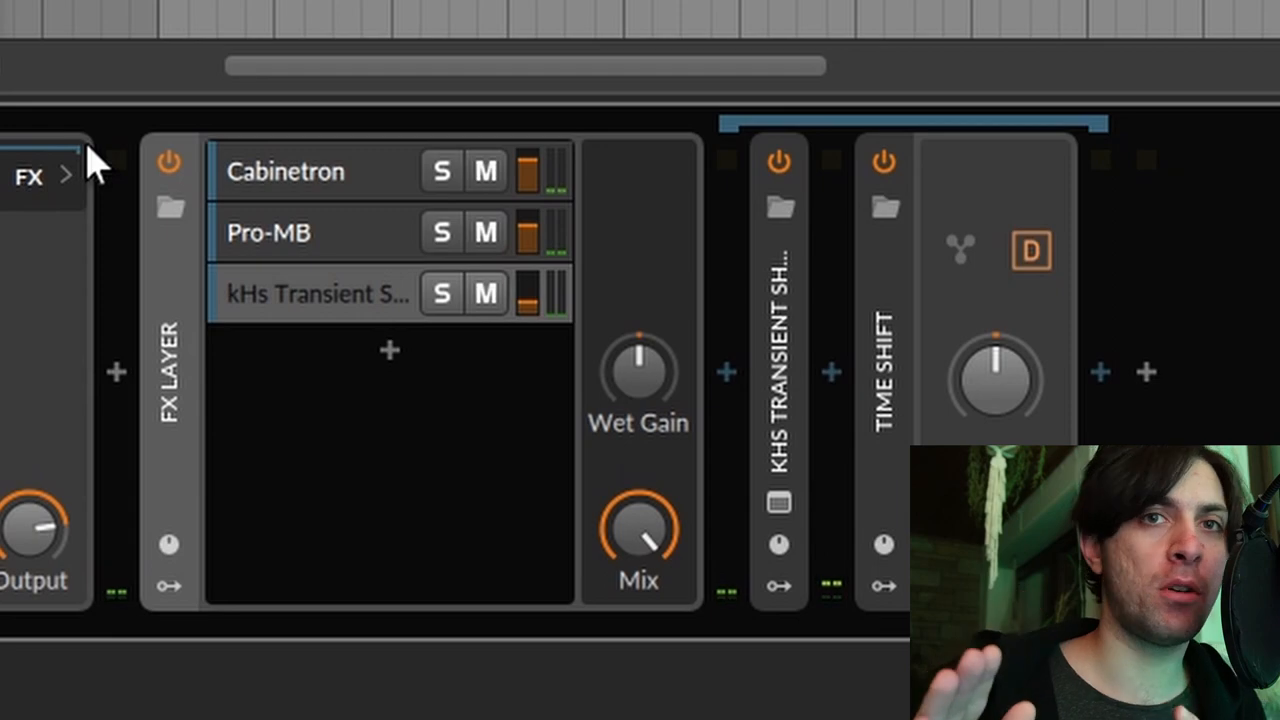